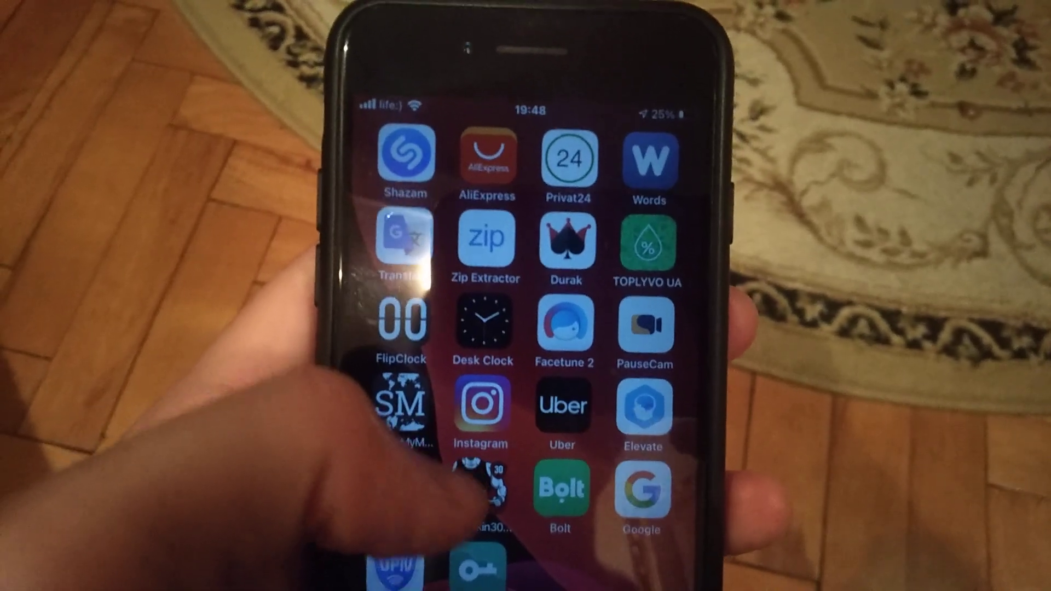
# Swipe the Home Screen sideways to reach the Settings app icon.
pyautogui.hscroll(-3)
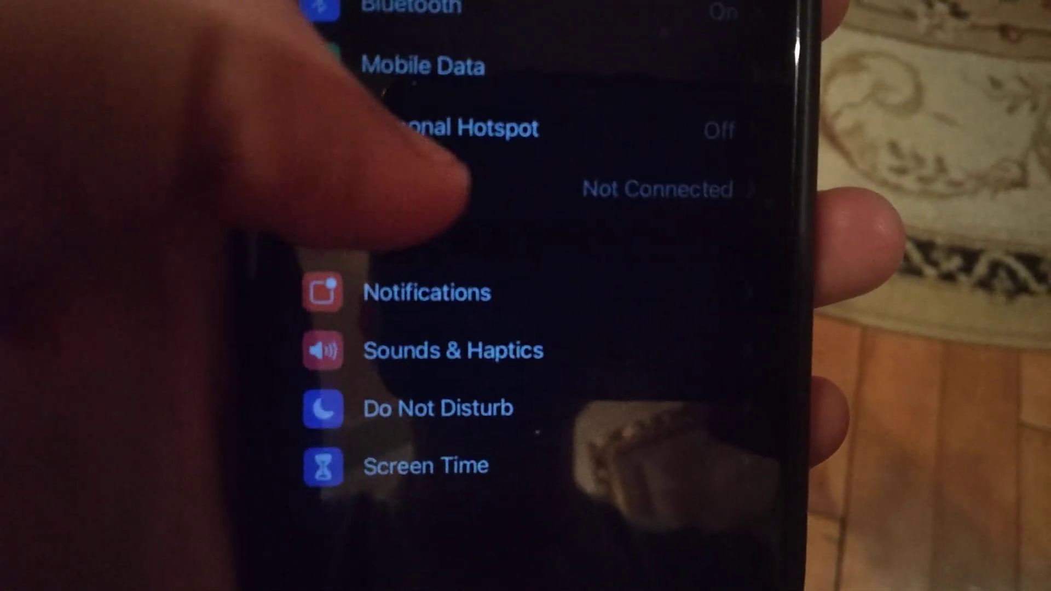
# Open Mobile Data and scroll through its per-app data usage list.
pyautogui.click(422, 65)
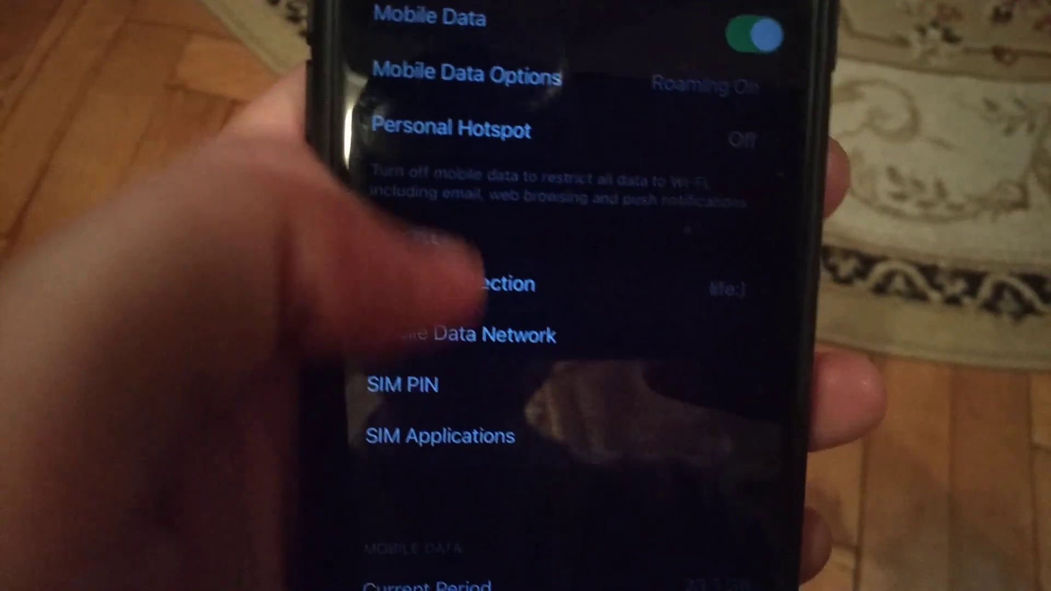
pyautogui.scroll(-3)
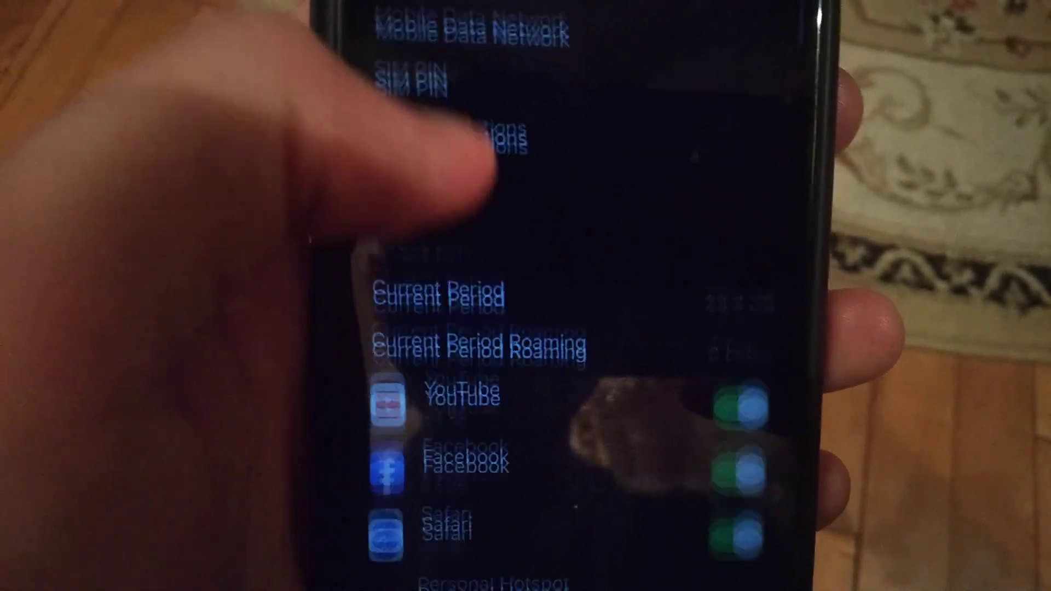
pyautogui.scroll(-3)
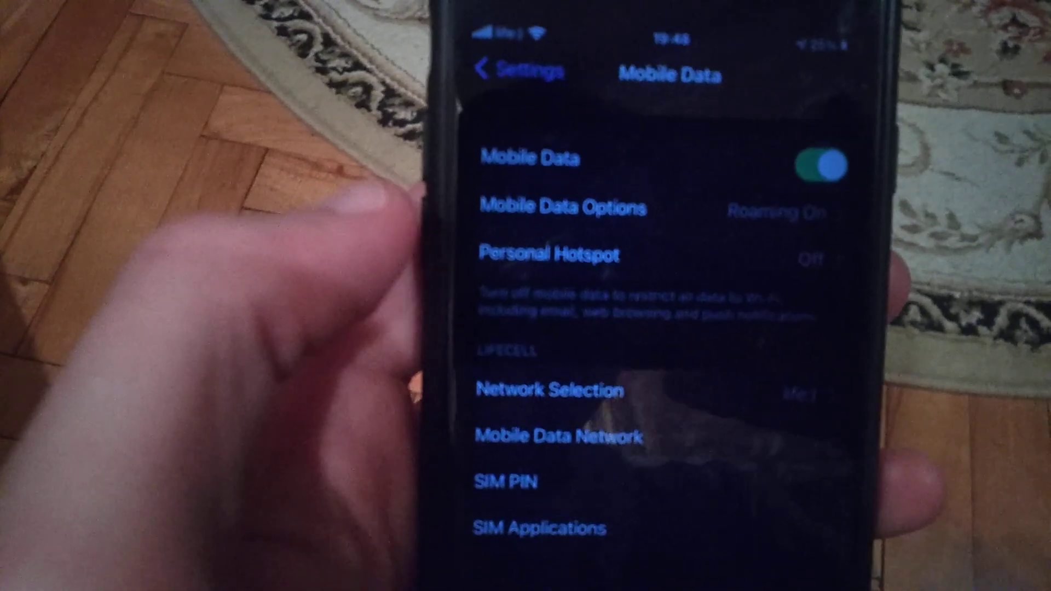
pyautogui.click(546, 253)
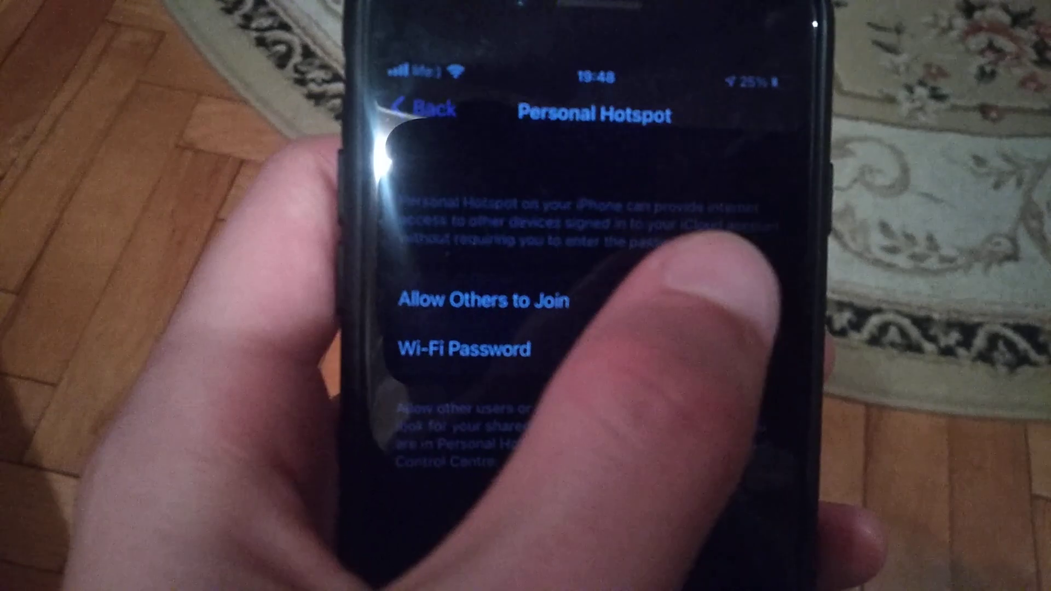
pyautogui.click(432, 109)
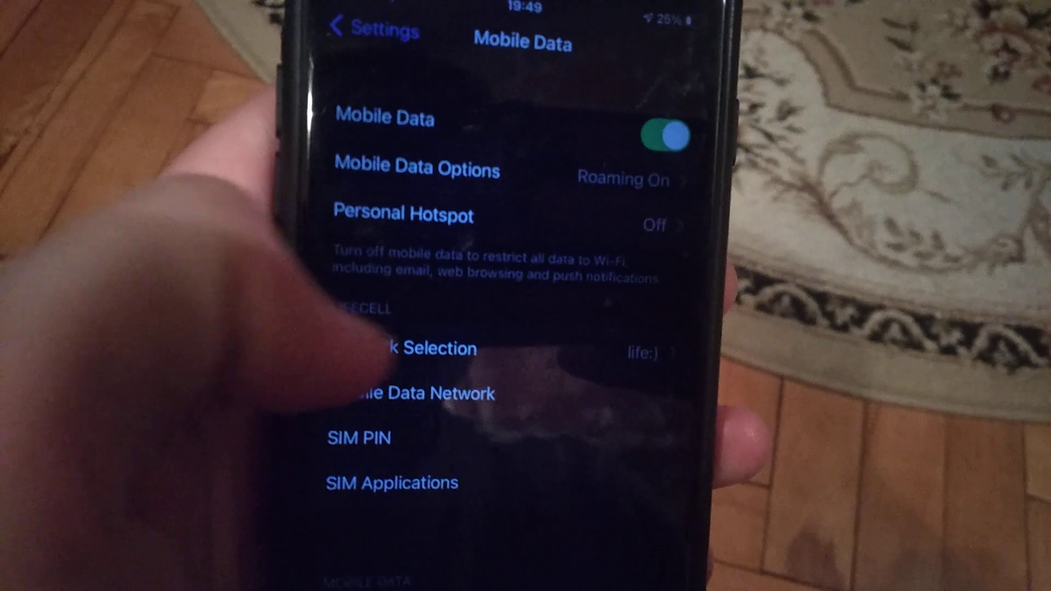
# Scroll down the Mobile Data page before heading back to Settings.
pyautogui.scroll(-3)
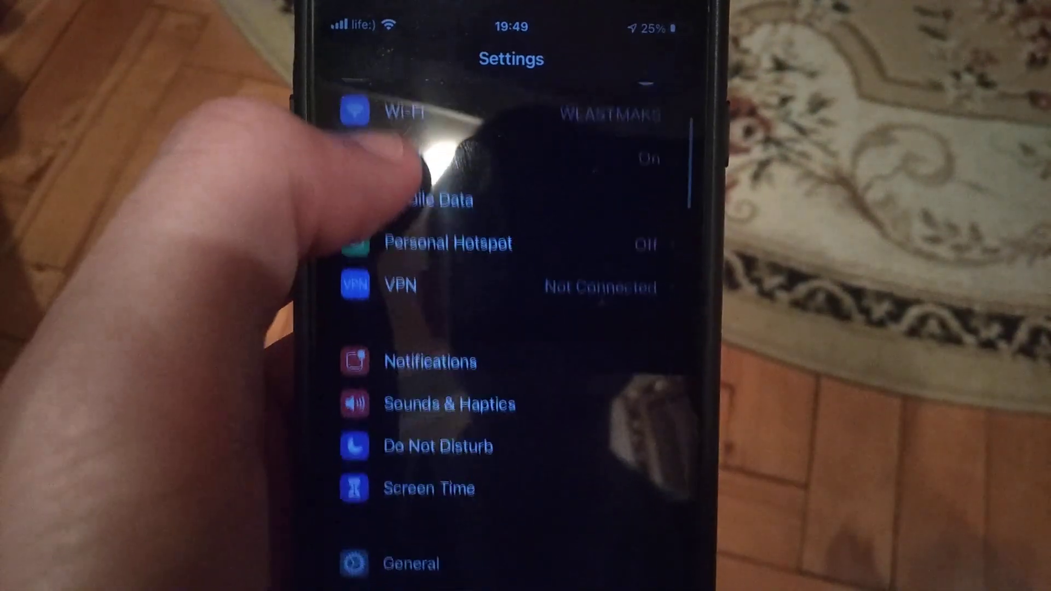
# Open General and scroll down to Reset and Shut Down.
pyautogui.click(410, 562)
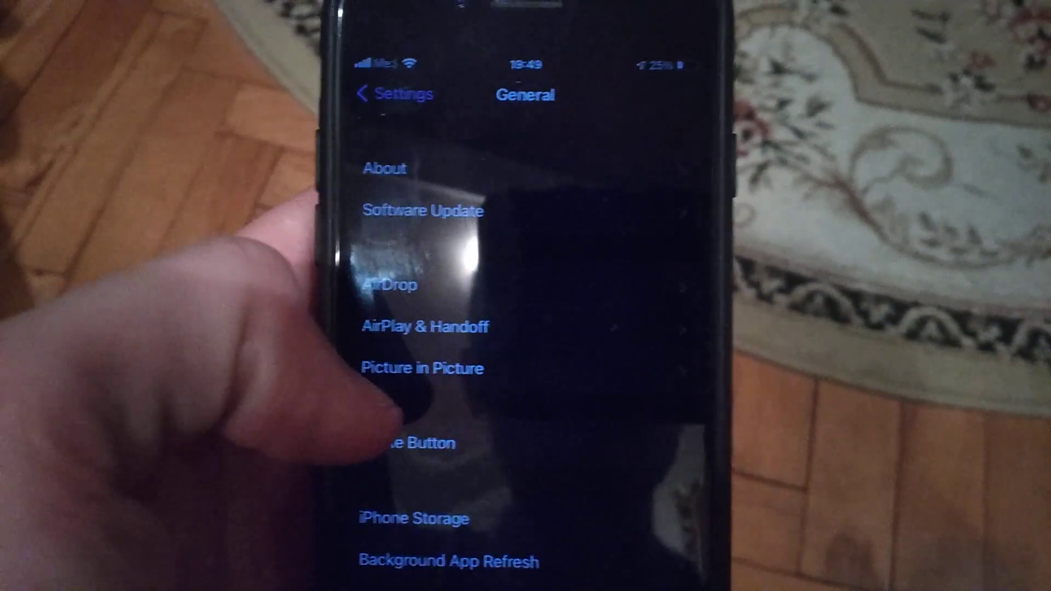
pyautogui.scroll(-3)
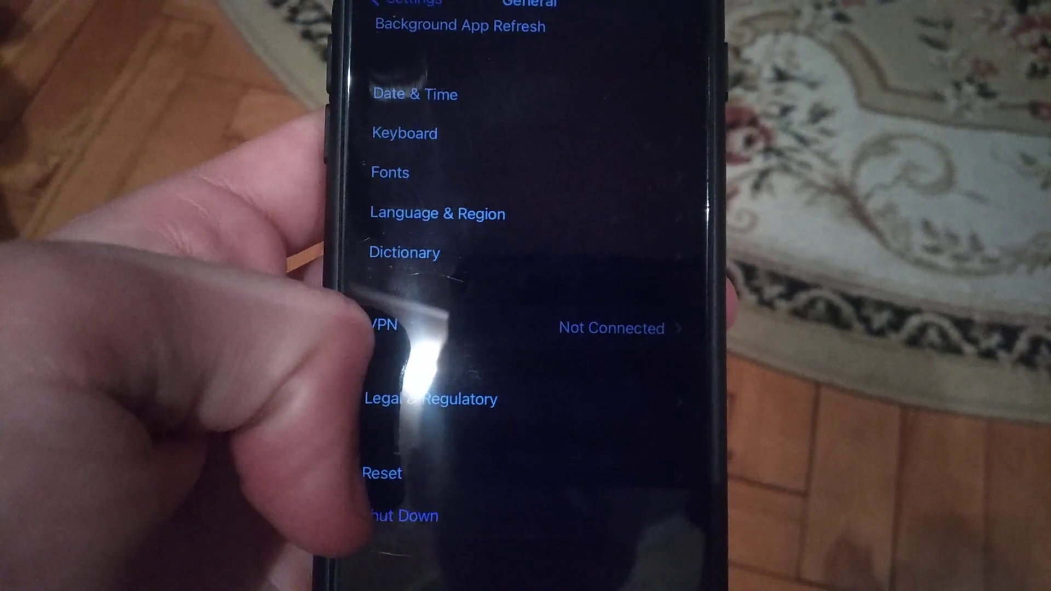